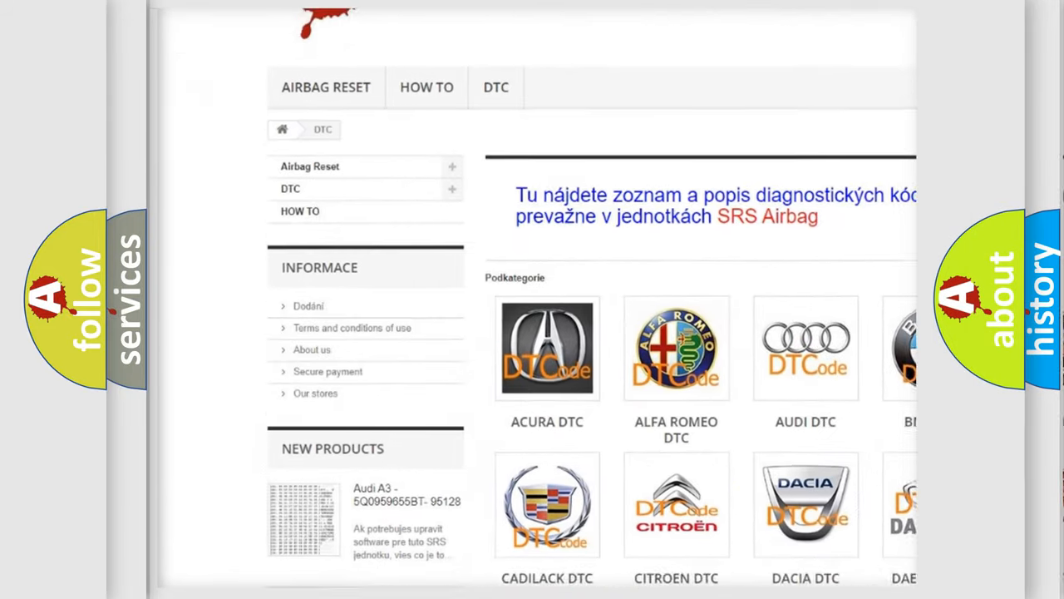
{"action": "scroll", "scroll_direction": "down", "scroll_amount": 3}
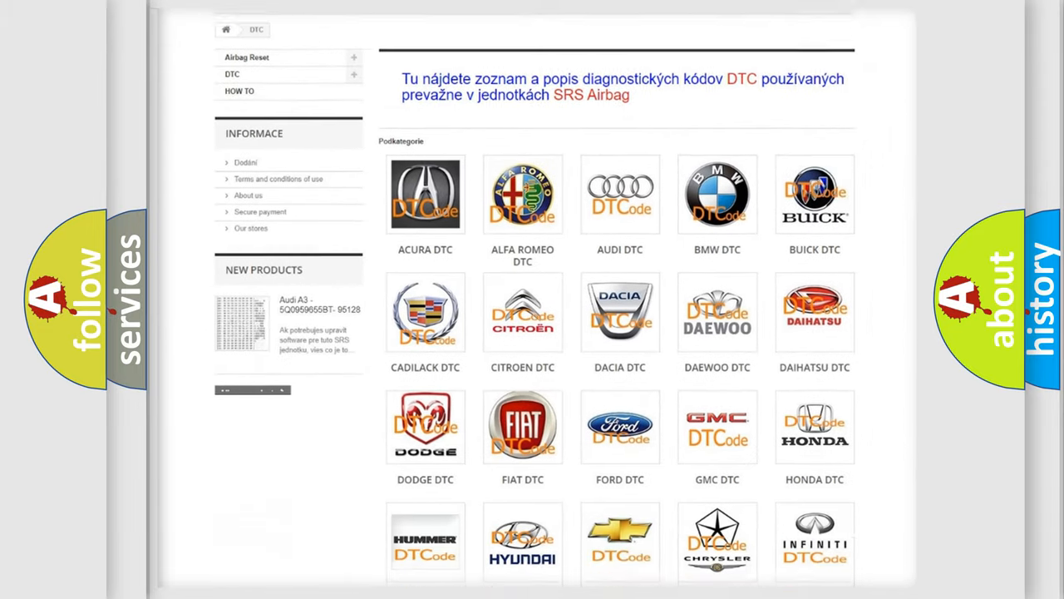
{"action": "scroll", "scroll_direction": "down", "scroll_amount": 3}
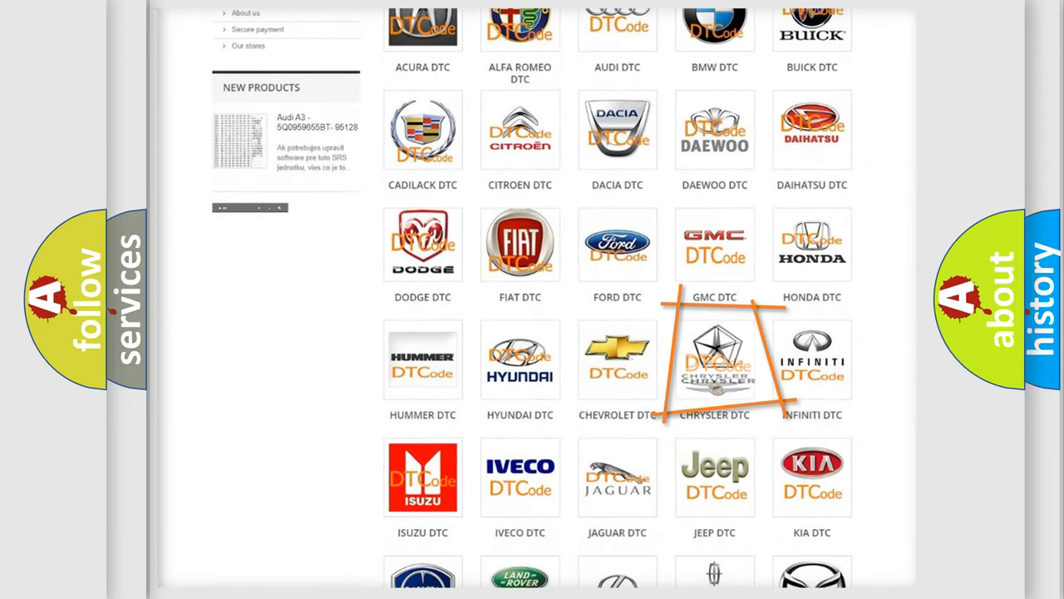